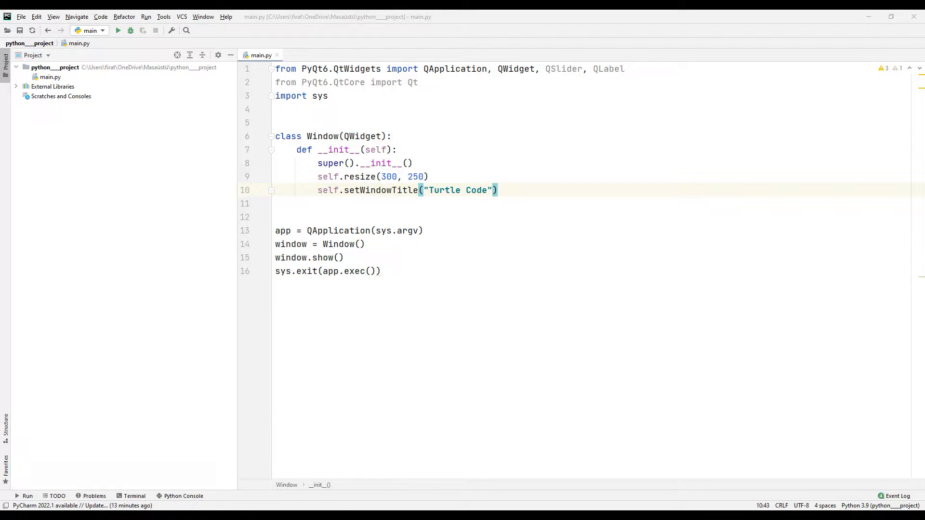
Step: Switch to the browser showing the GitHub profile with its popular Python repositories
click(118, 30)
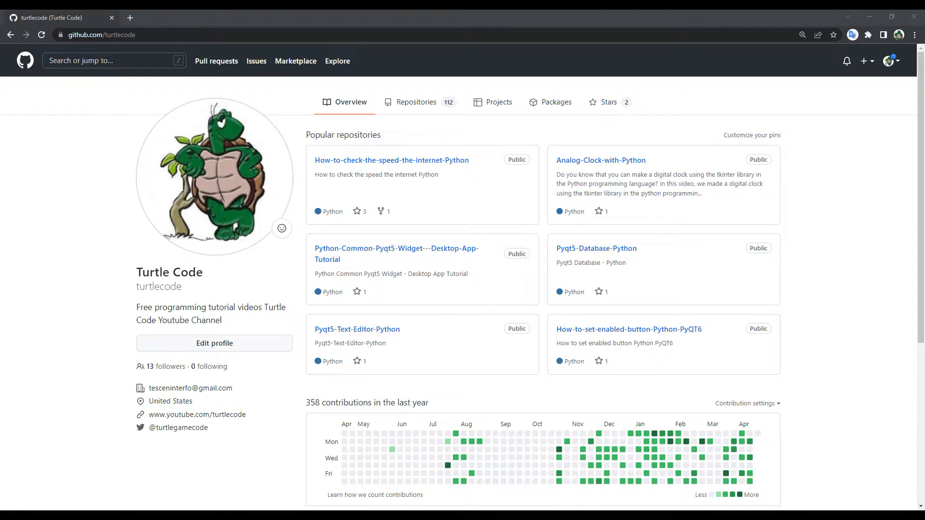
Step: Browse the profile's full repository list, then return to main.py in PyCharm
click(415, 102)
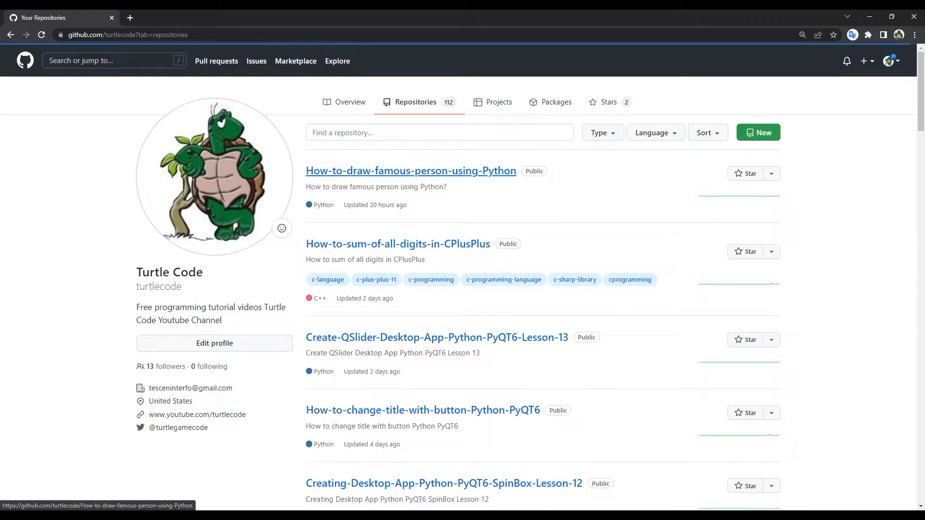
click(436, 337)
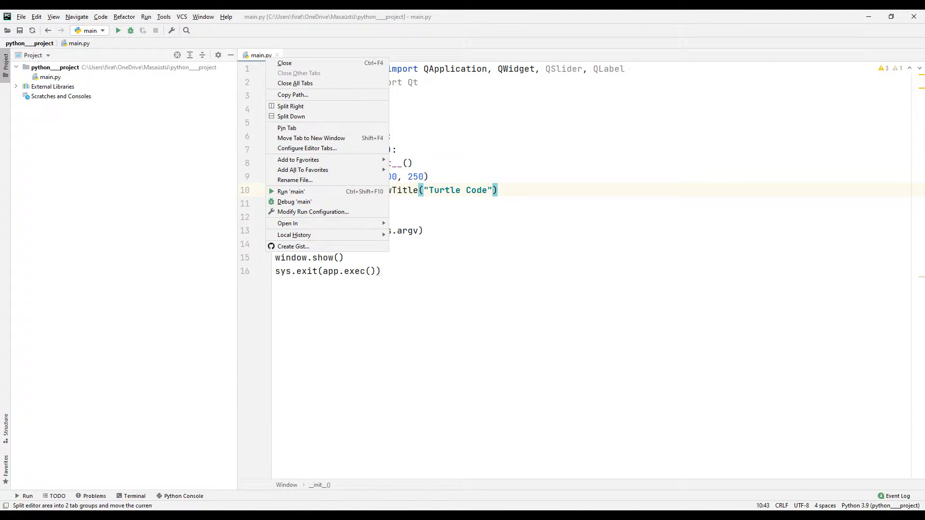
click(291, 192)
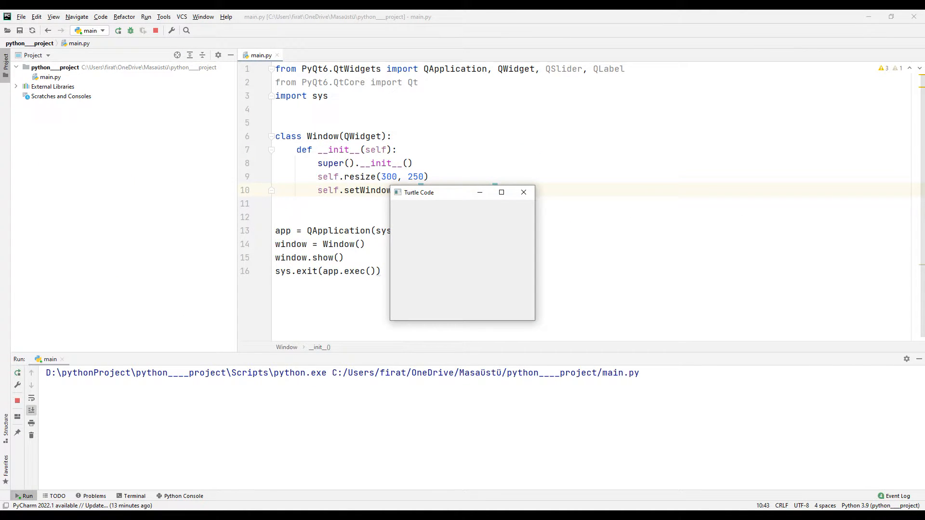
click(523, 192)
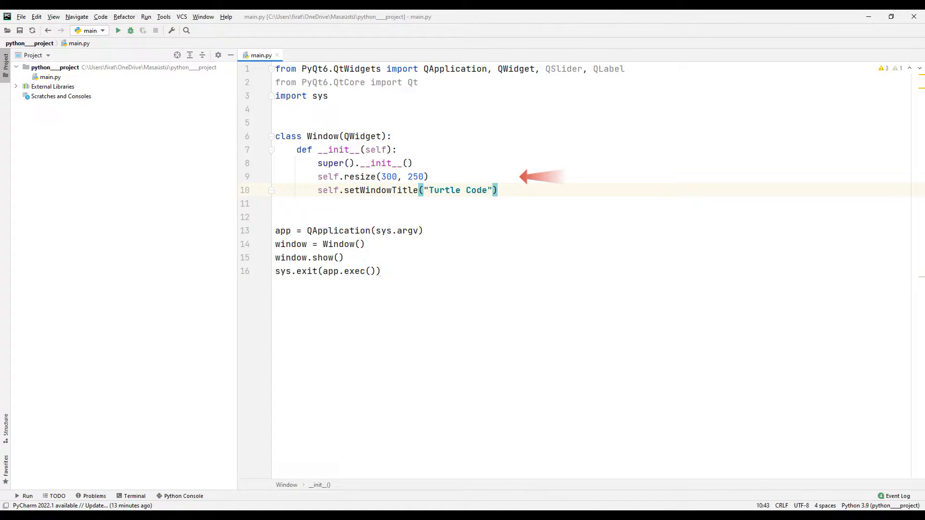
Step: Add self.label = QLabel(self), move it to (130, 100), and start the slider line
text(s)
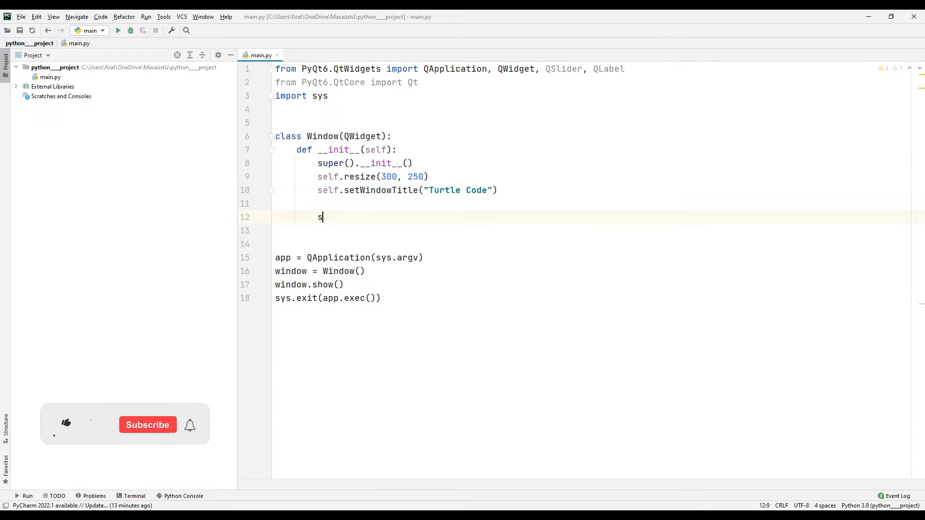
text(elf.label)
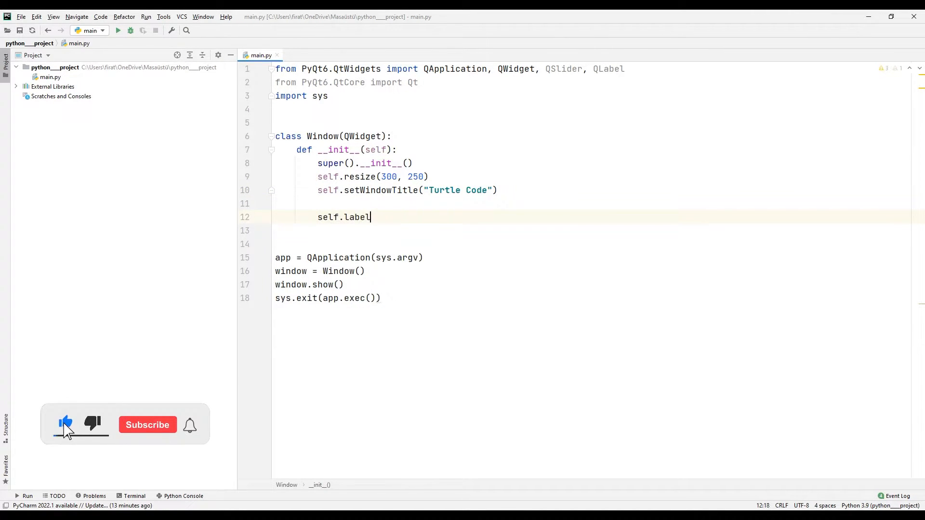
text(= Q)
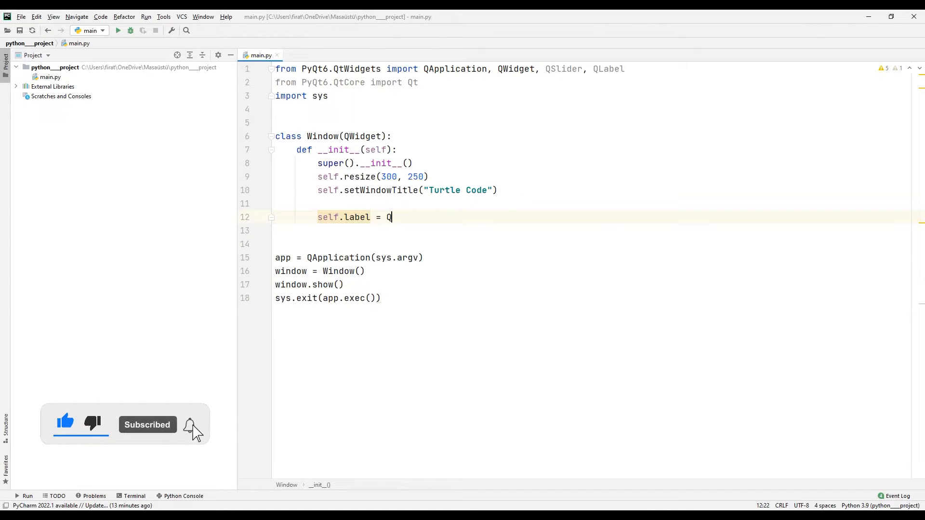
text(Label())
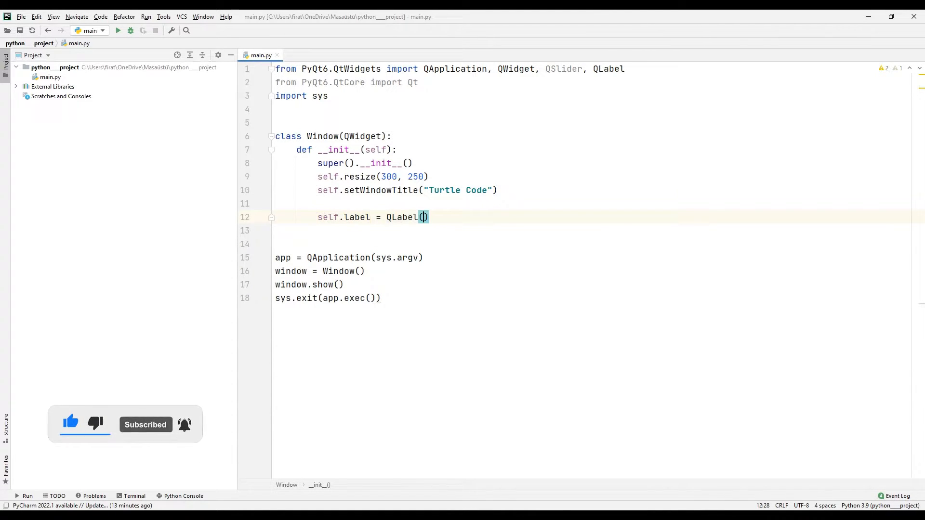
text(self)
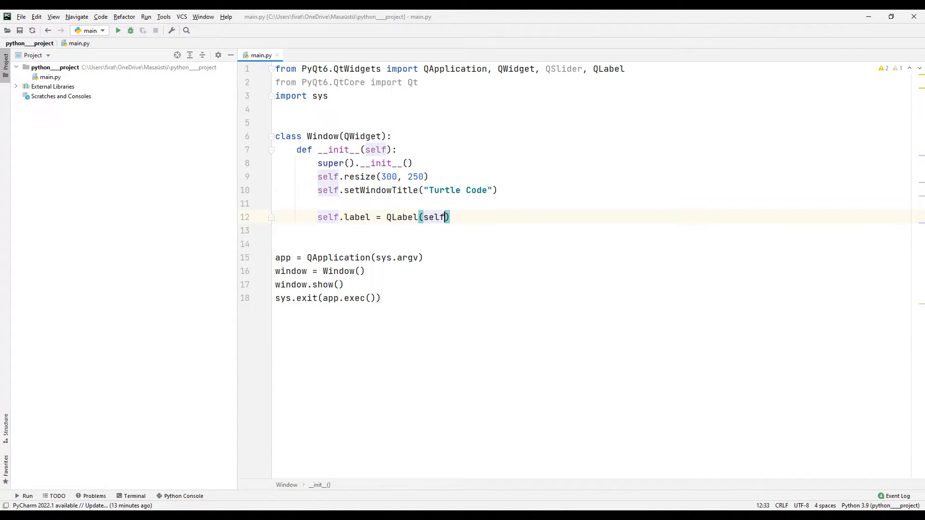
text(sel)
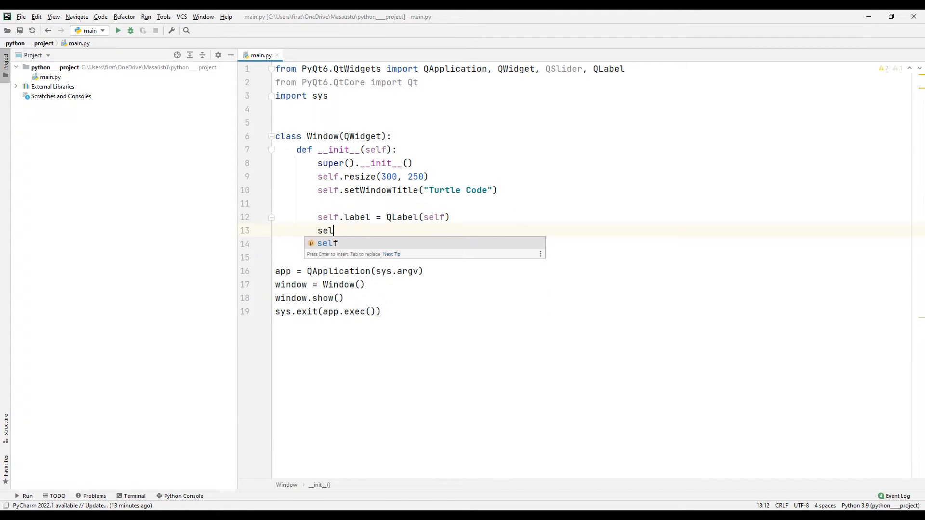
text(f.label.move()
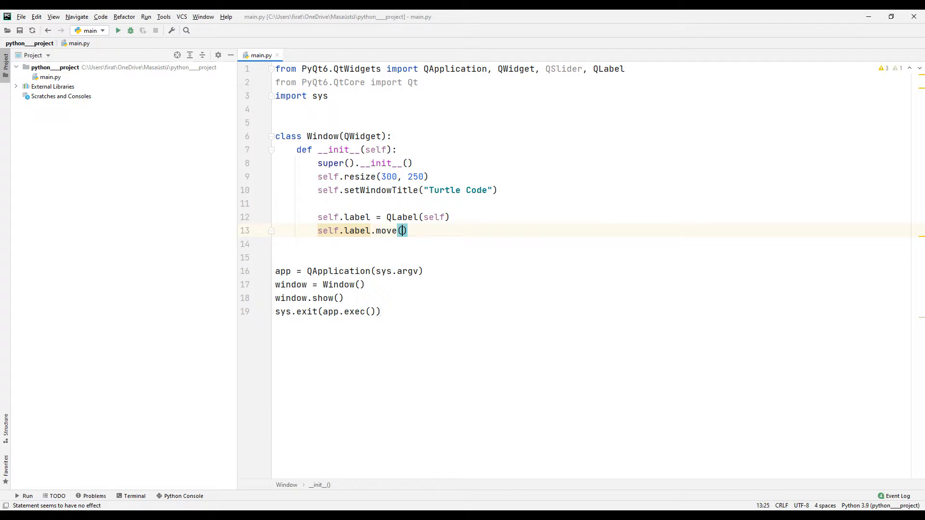
text(130,)
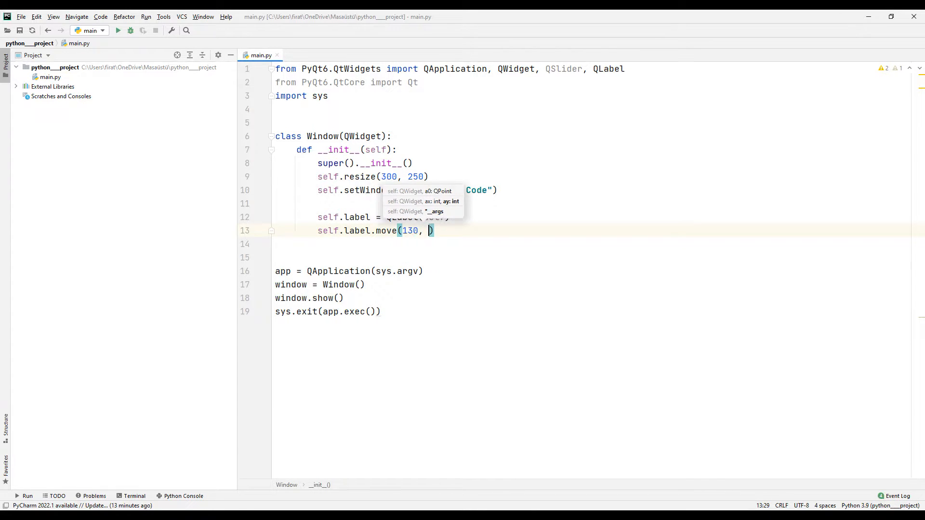
text(100)
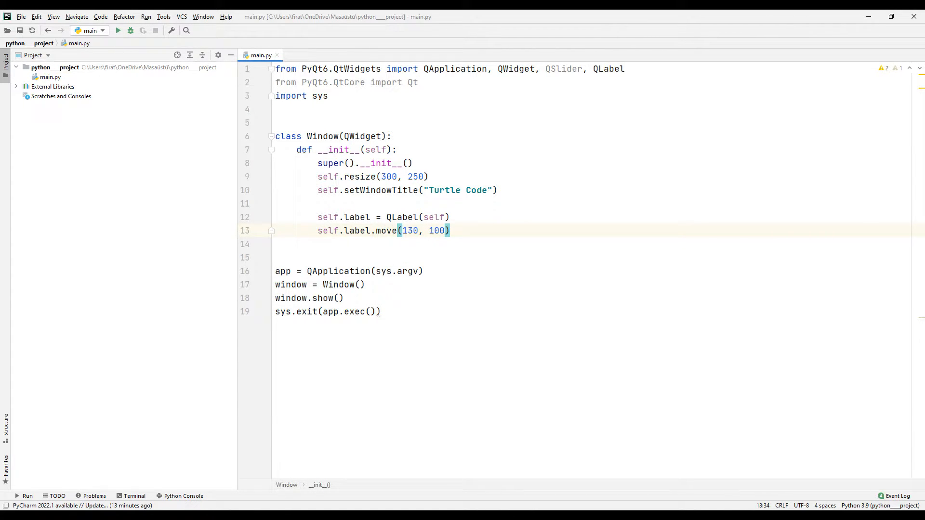
text(slider = QSlider()
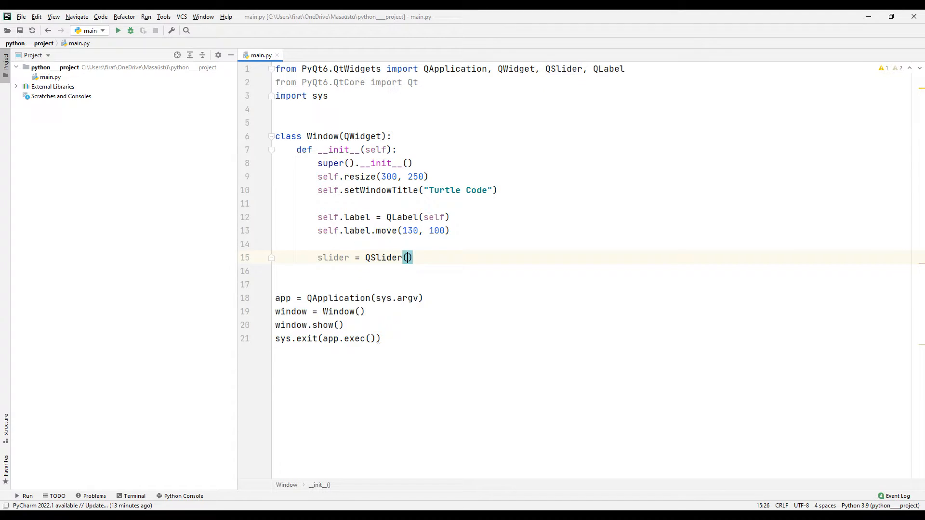
Step: Make the slider horizontal with geometry (50, 50, 200, 50)
text(Qt)
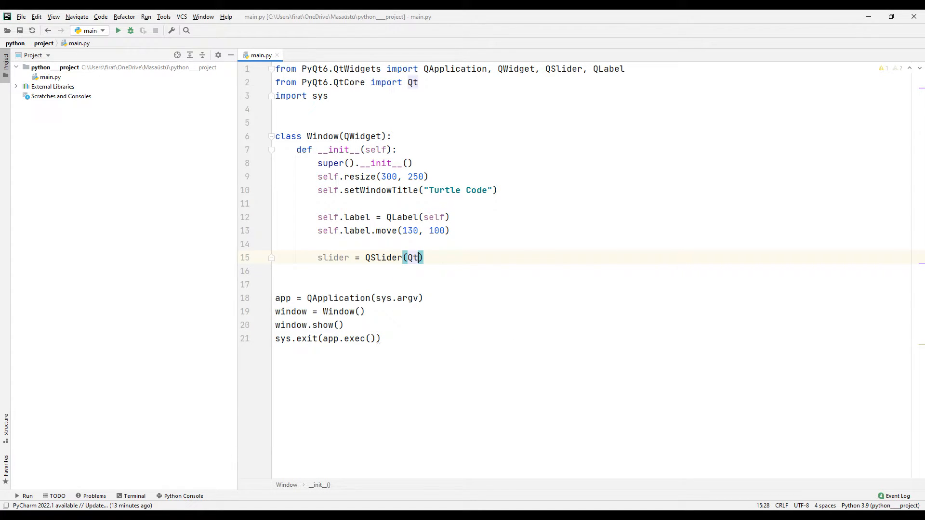
text(.Orientation.Horizontal,)
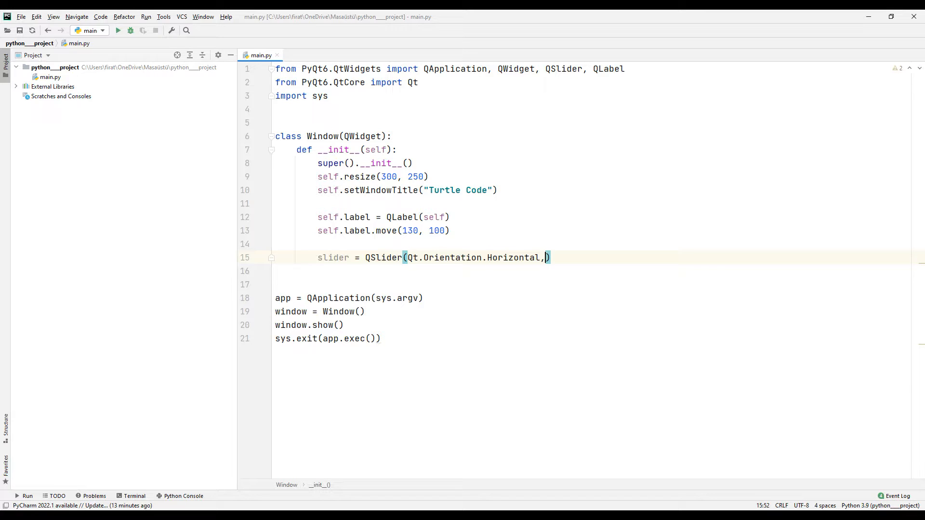
text(self)
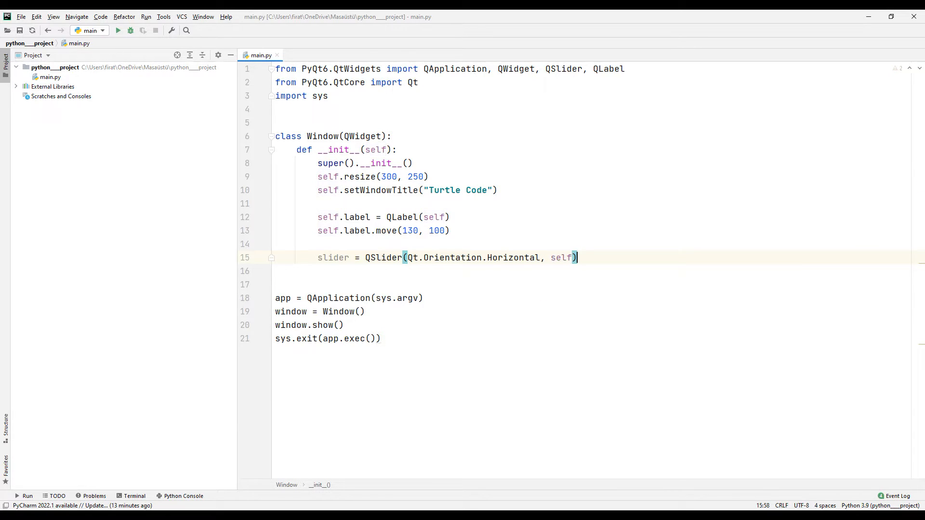
text(slider.setGeometry(50,)
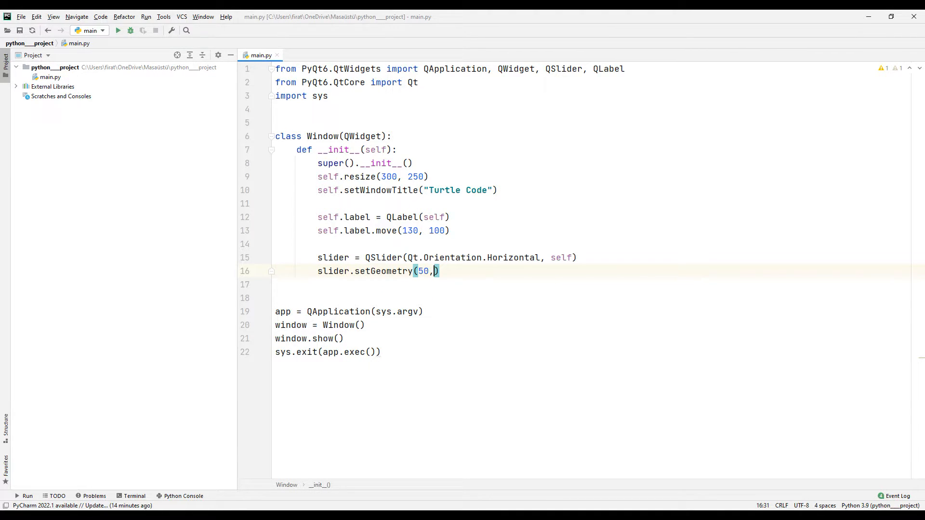
text(50, 200)
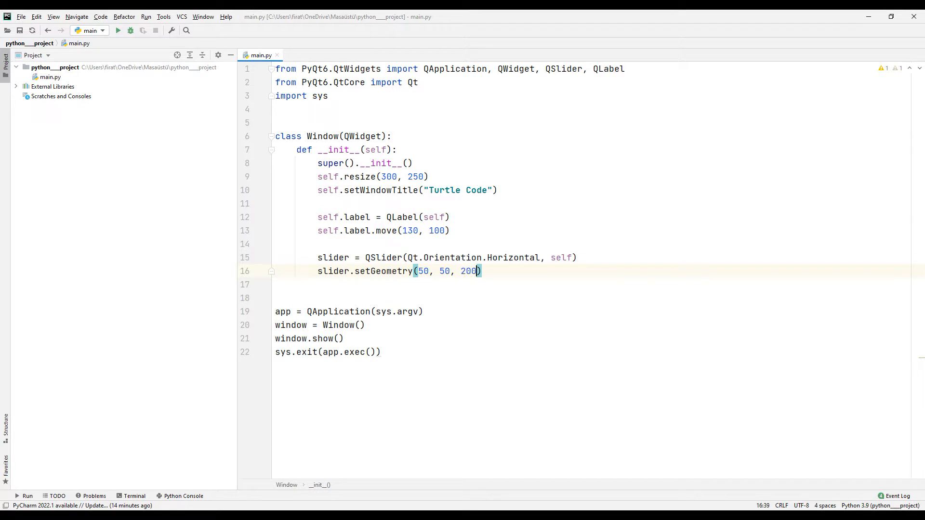
text(, 50)
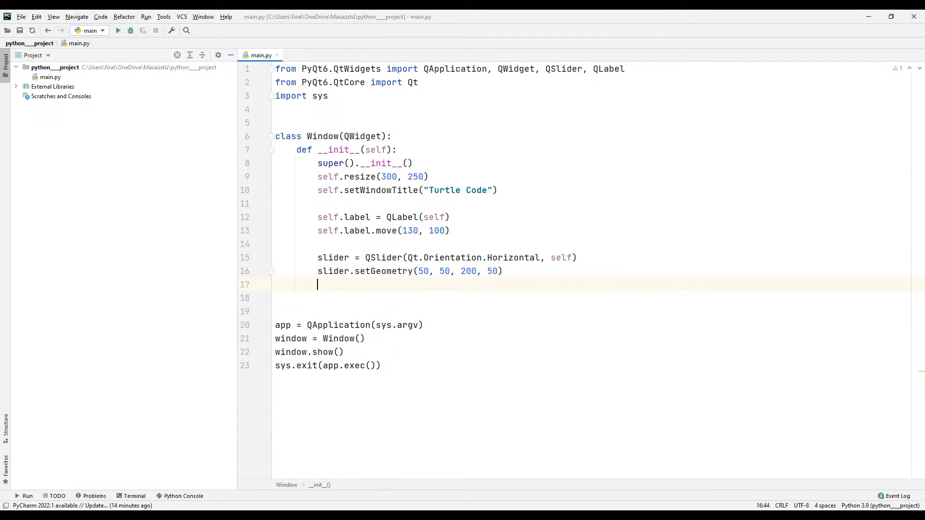
Step: Add the slider's setMinimum call and setMaximum(20)
text(slider.s)
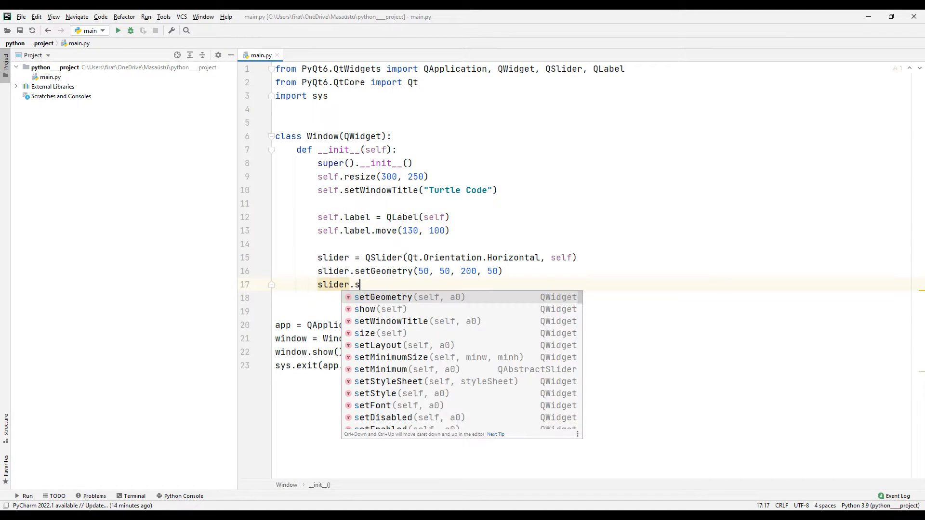
text(M)
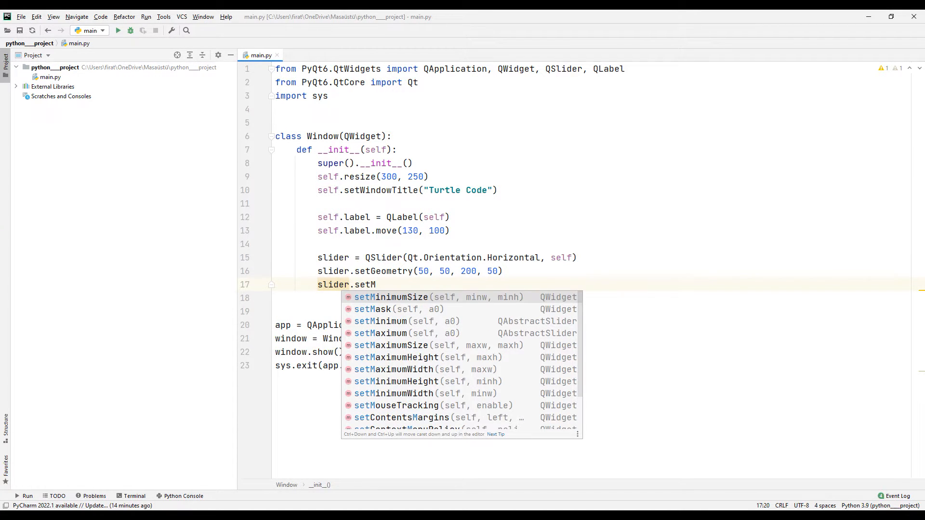
click(386, 321)
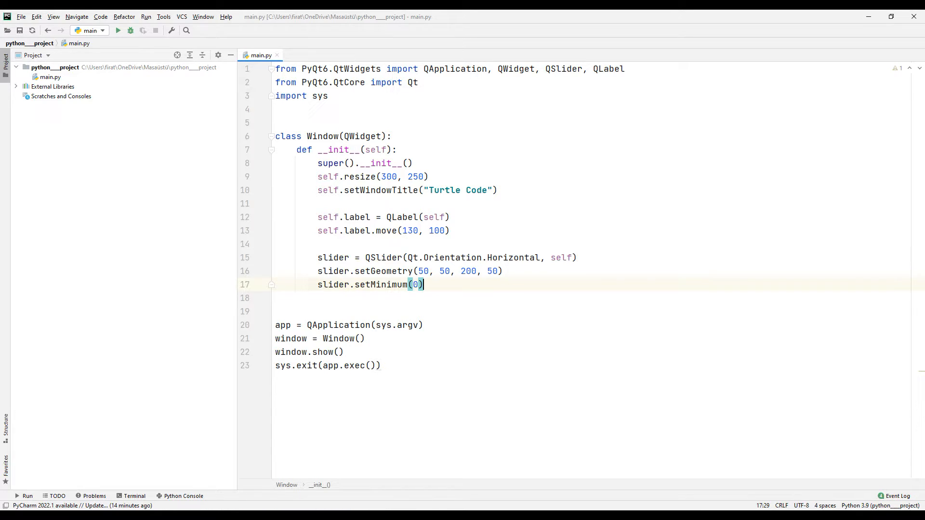
text(slider)
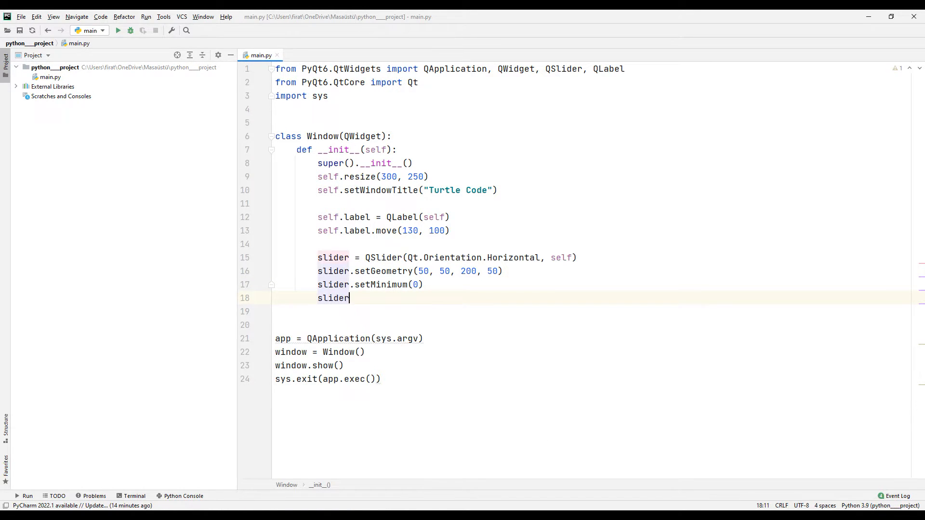
text(.setMa)
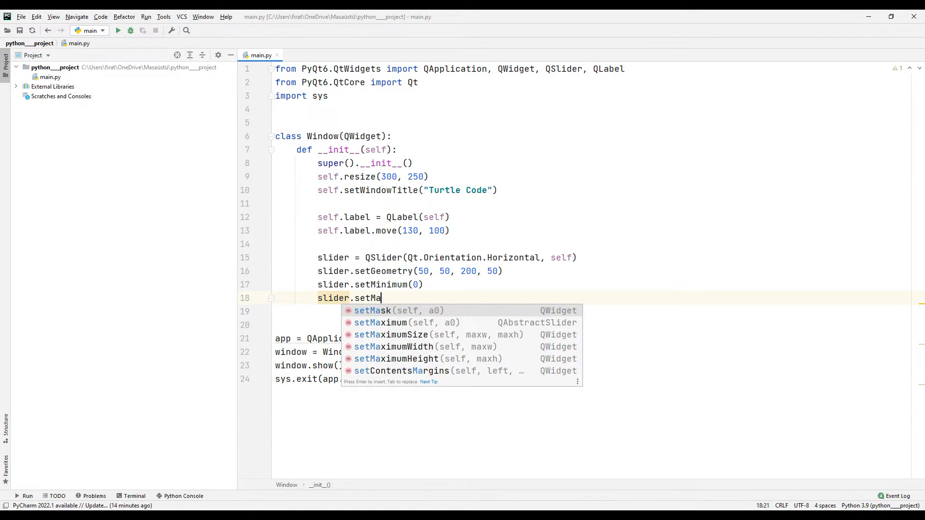
click(380, 323)
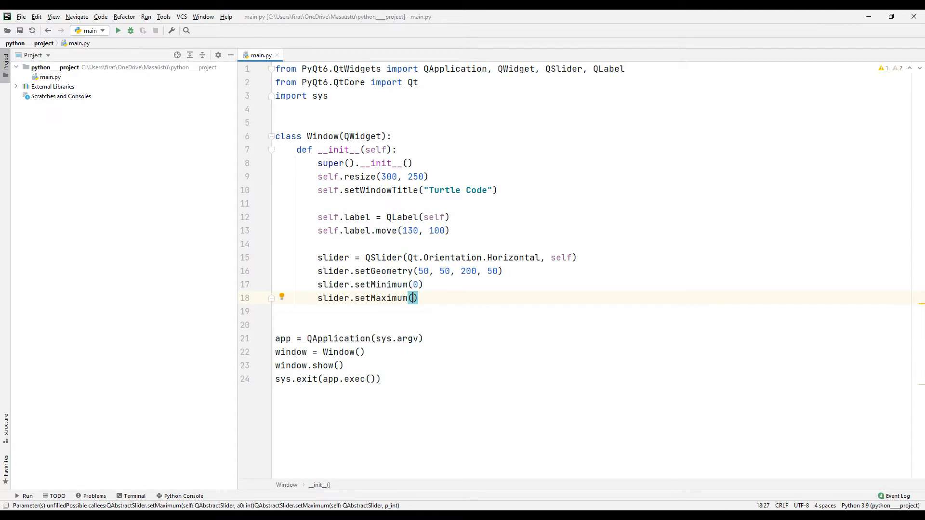
text(20)
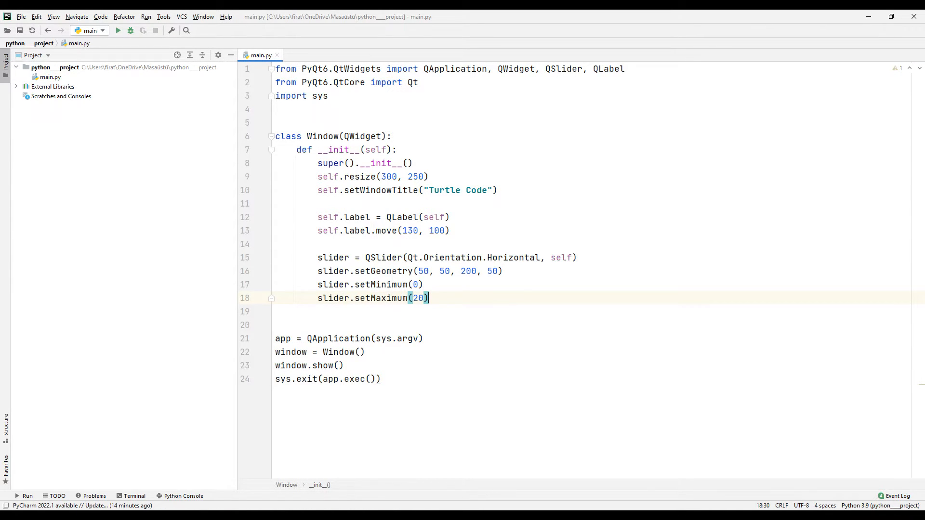
Step: Put tick marks below the slider with a tick interval of 1
text(slider.setTickPosition()
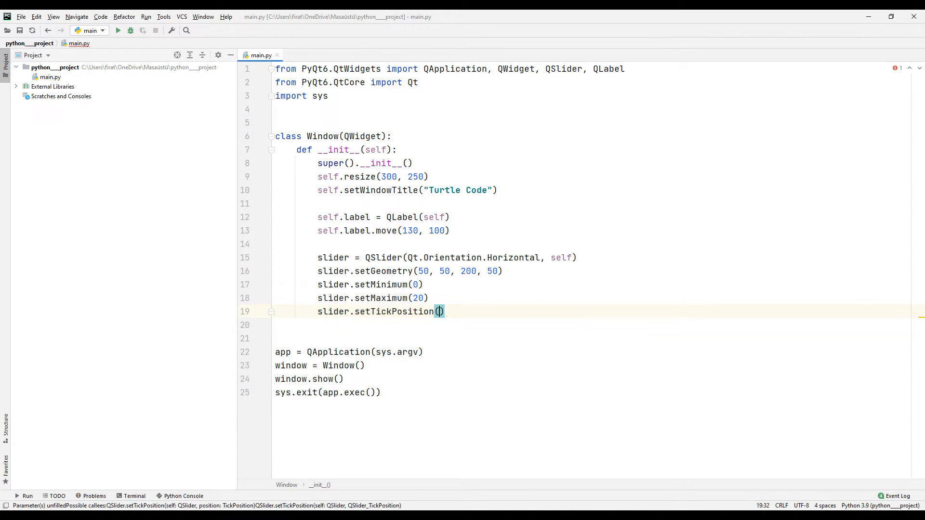
text(Qs)
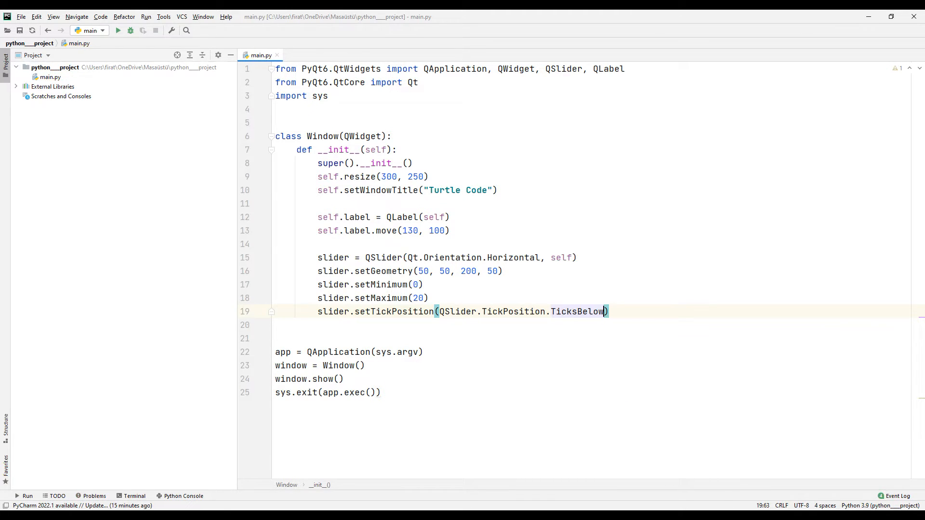
text(sl)
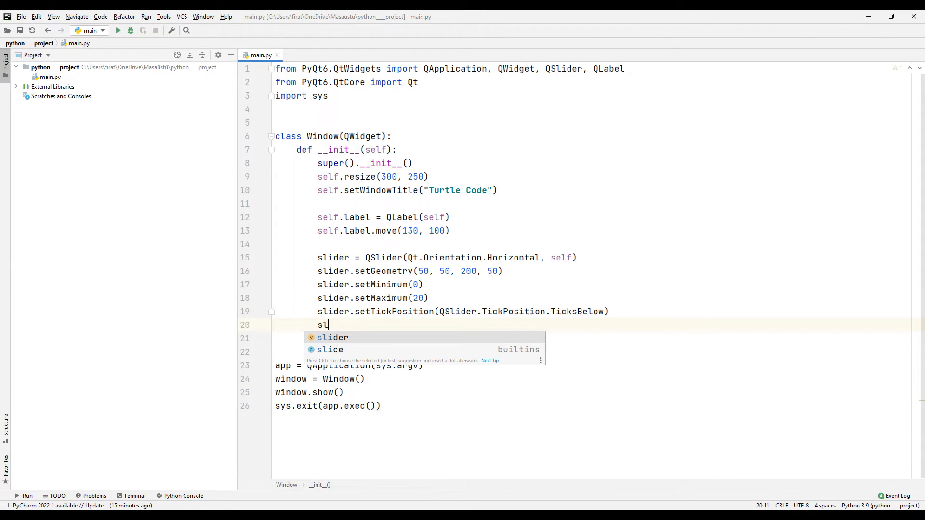
text(ider.setTickInterval(1)
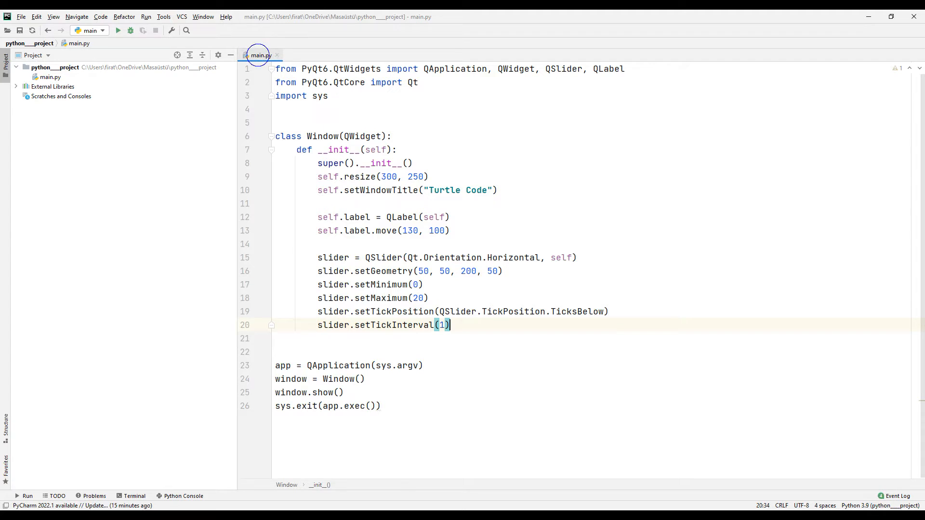
click(117, 30)
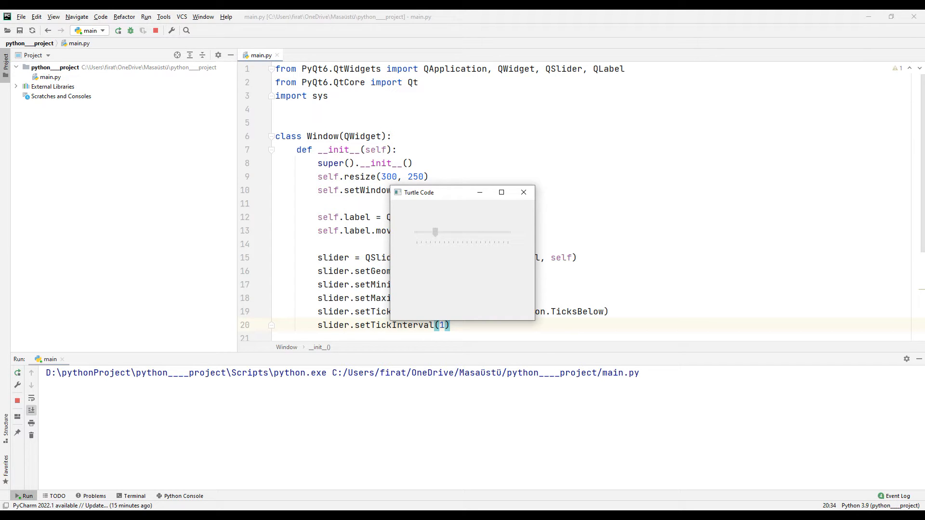
click(523, 191)
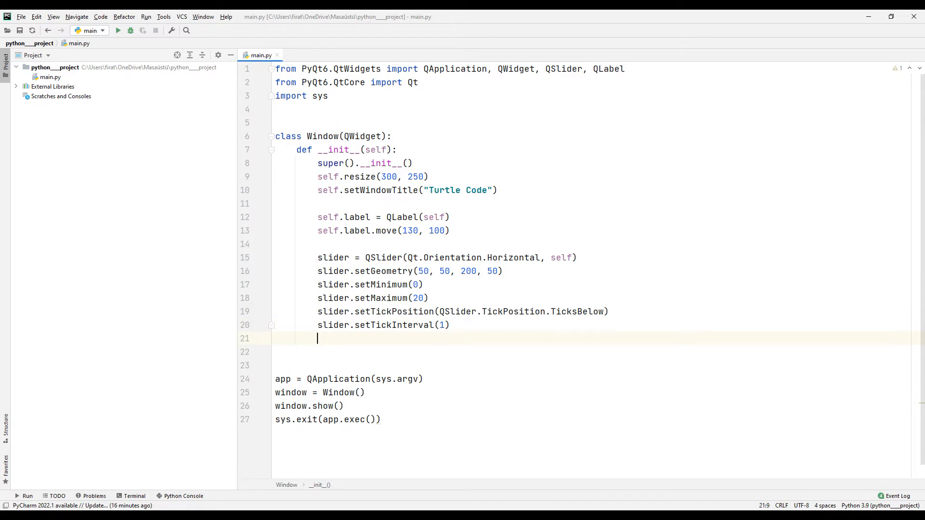
Step: Connect slider.valueChanged to self.display and declare display(self)
text(slider.valueChanged.connect()
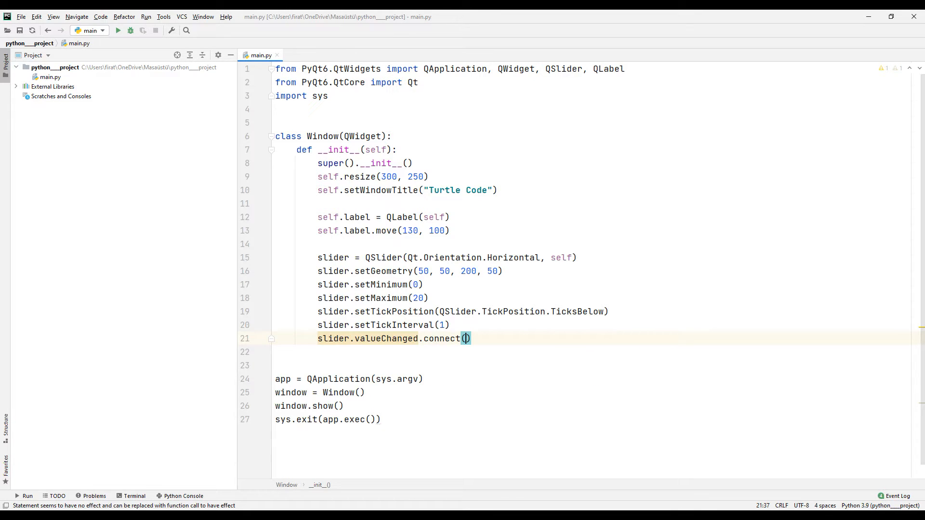
text(self.display)
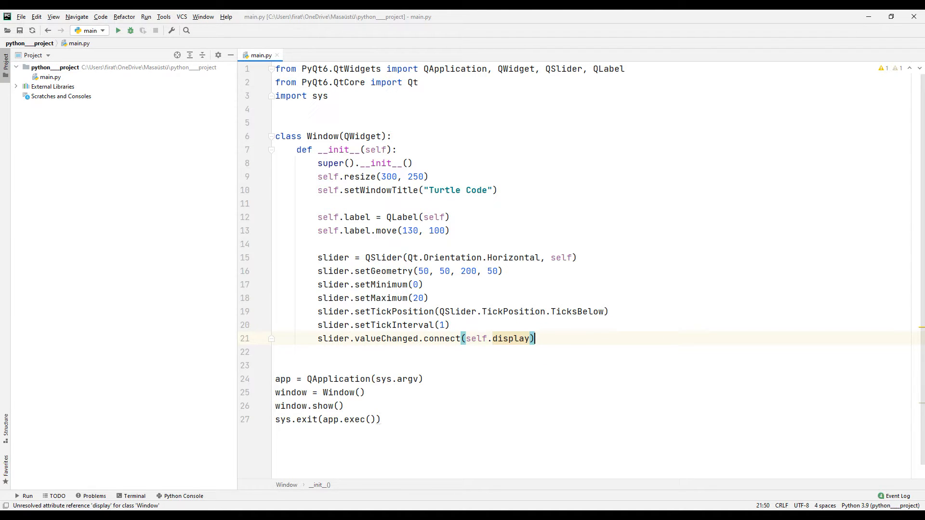
text(def display)
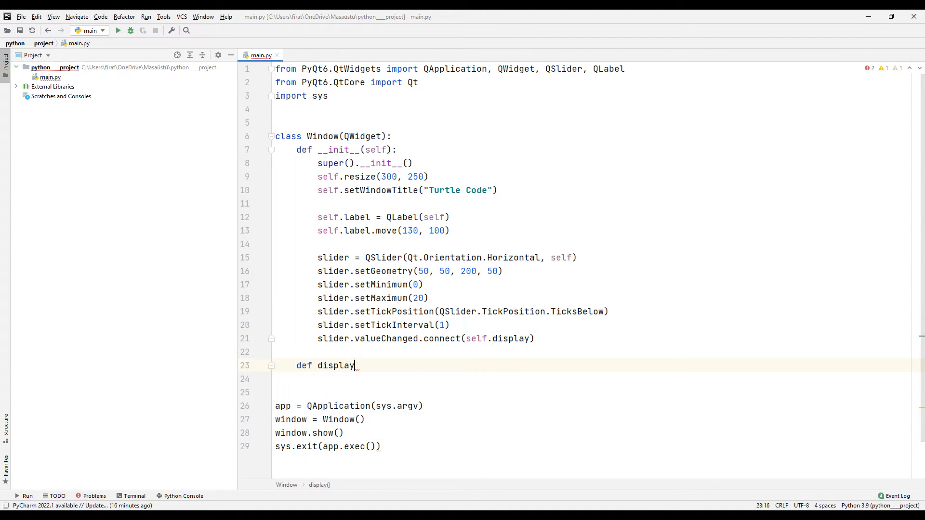
text((self):)
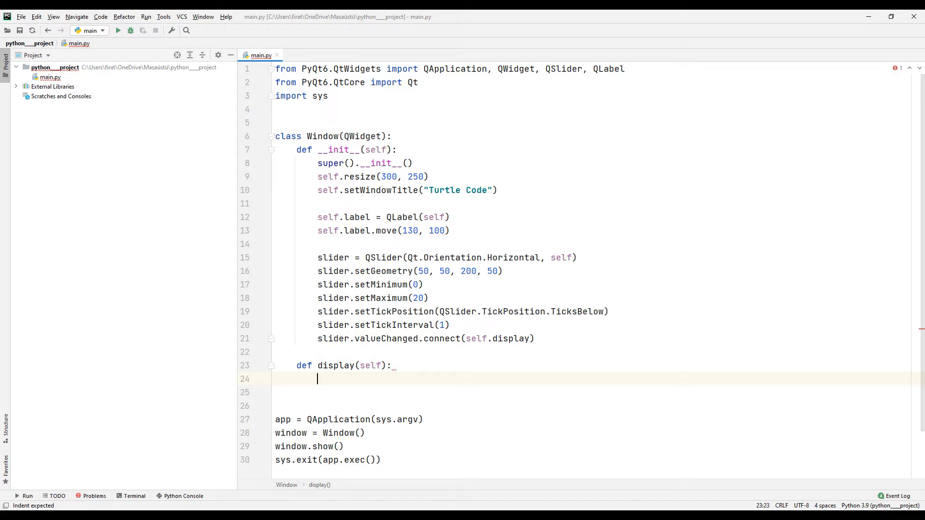
Step: Make display set the label to 'Value: ' plus the sender's value, then adjustSize
text(self.label.setText("Va)
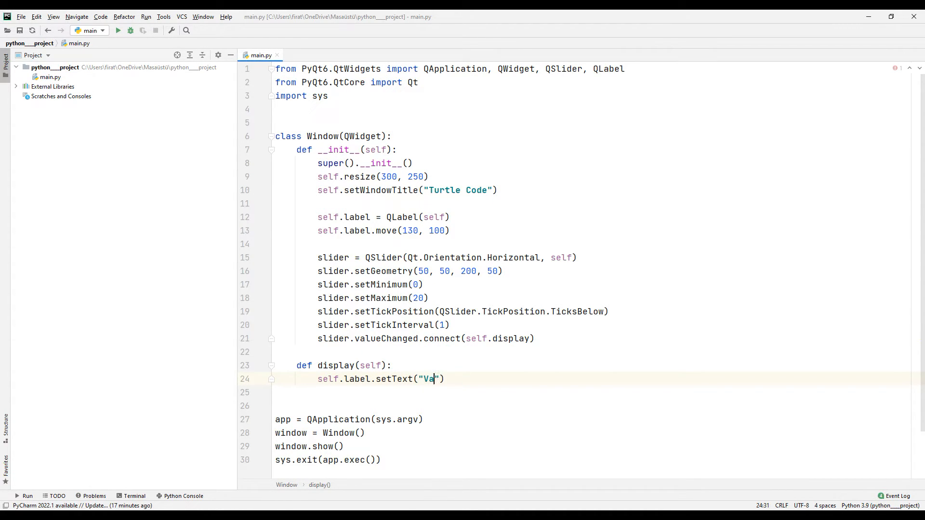
text(lue:)
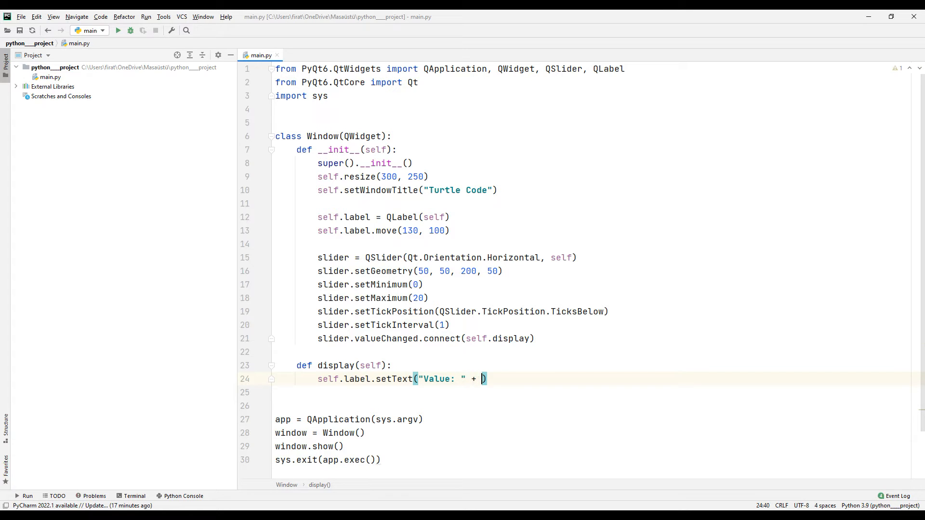
text(str()
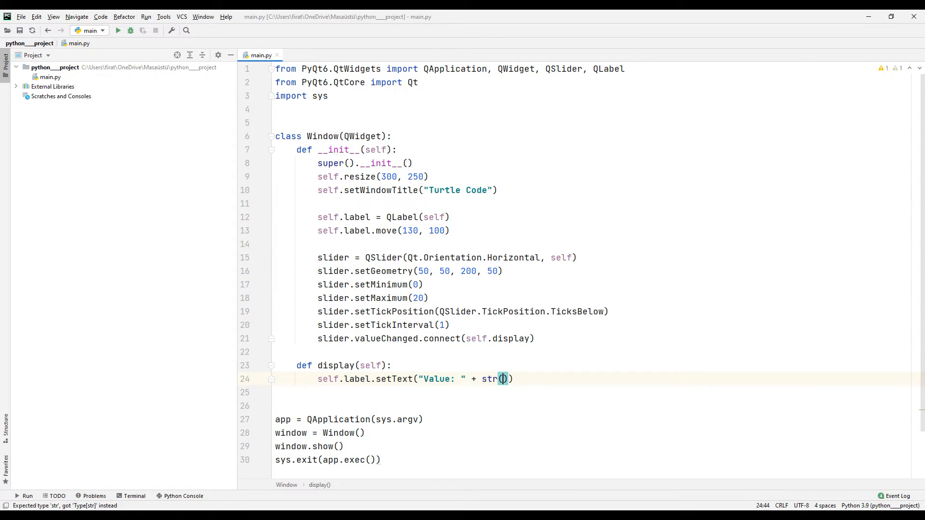
text(self.sender().value()
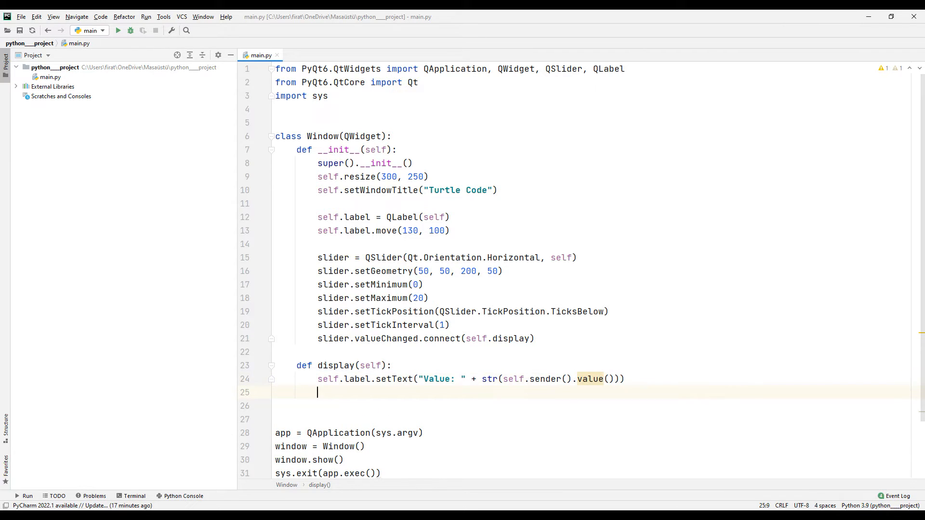
text(self.l)
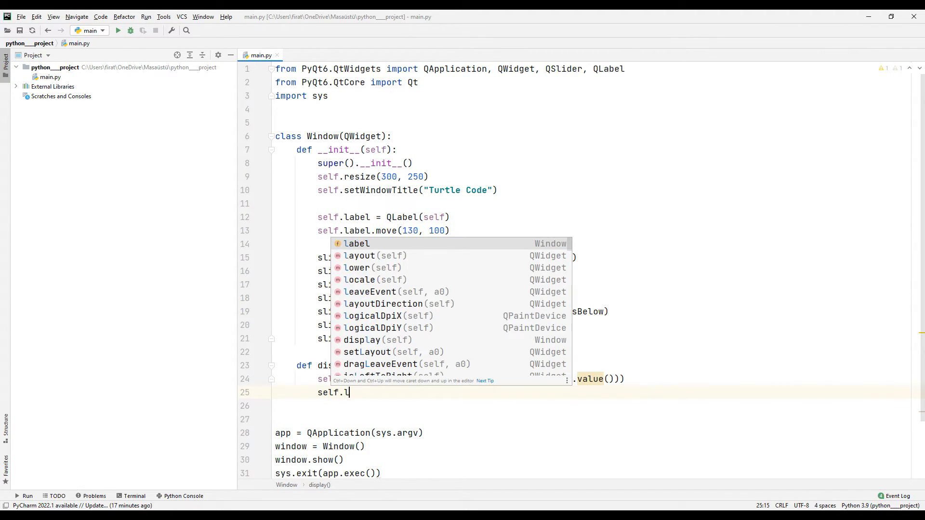
text(adjustSize()
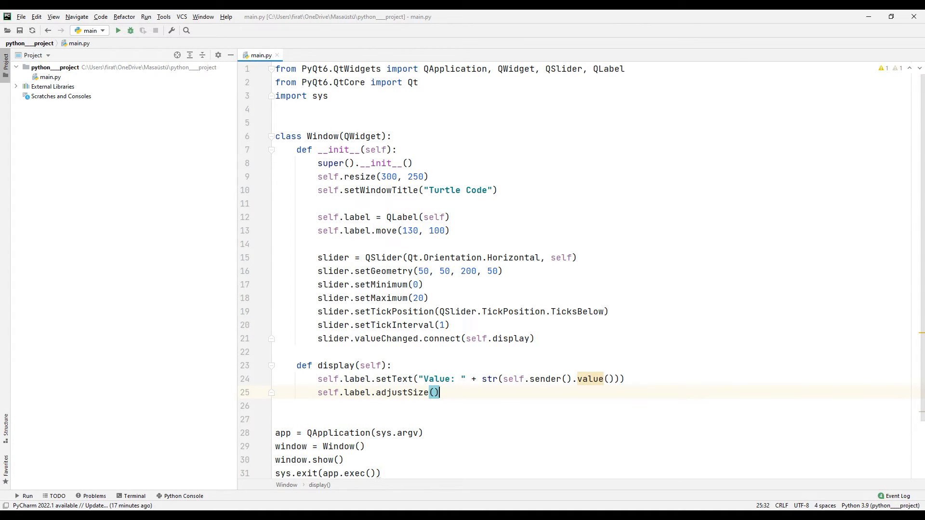
scroll(down, 3)
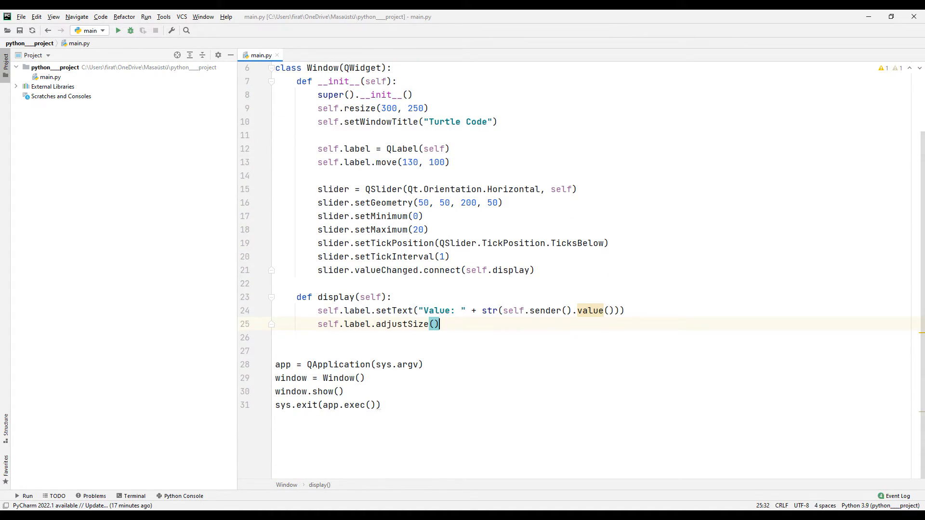
Step: Run main.py, confirm the window shows 'Value: 0', and close it
right_click(256, 55)
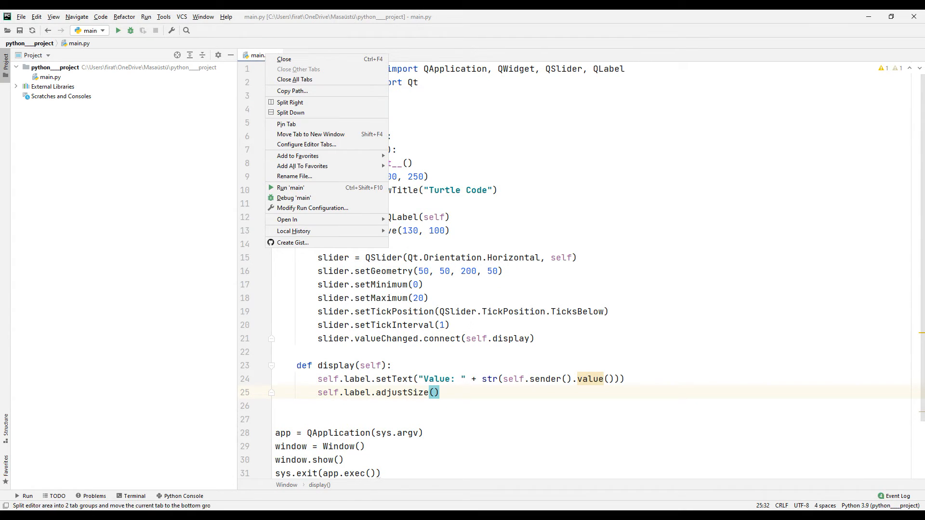
click(290, 188)
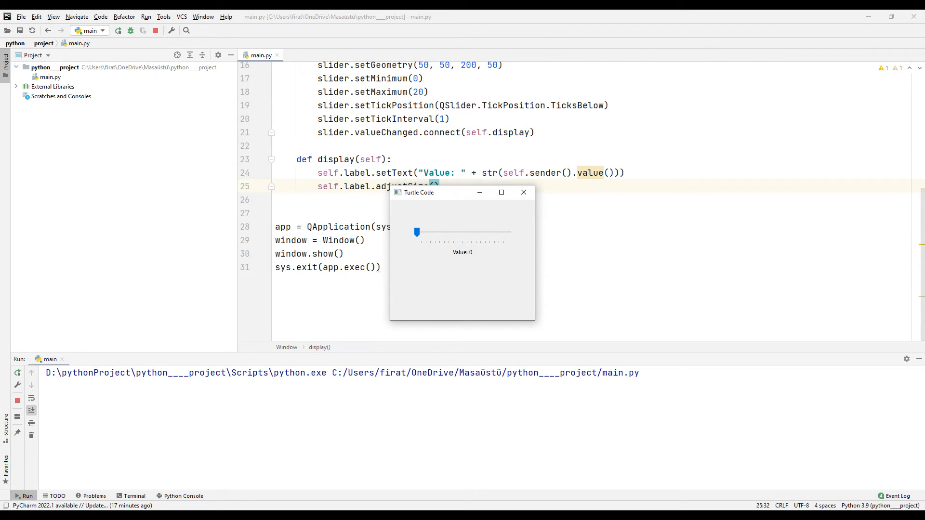
click(522, 193)
text(5)
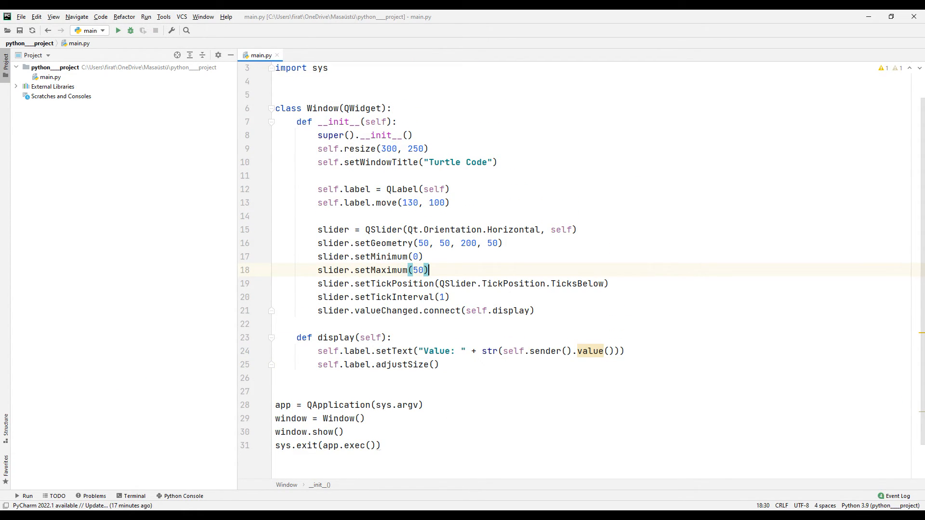
Step: Run main.py again to launch the updated 0–50 slider window
right_click(260, 55)
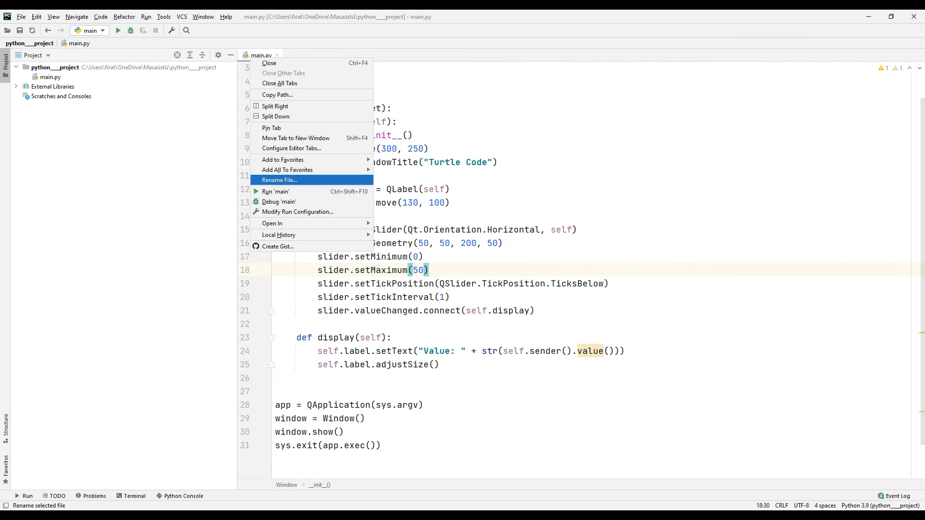
click(276, 191)
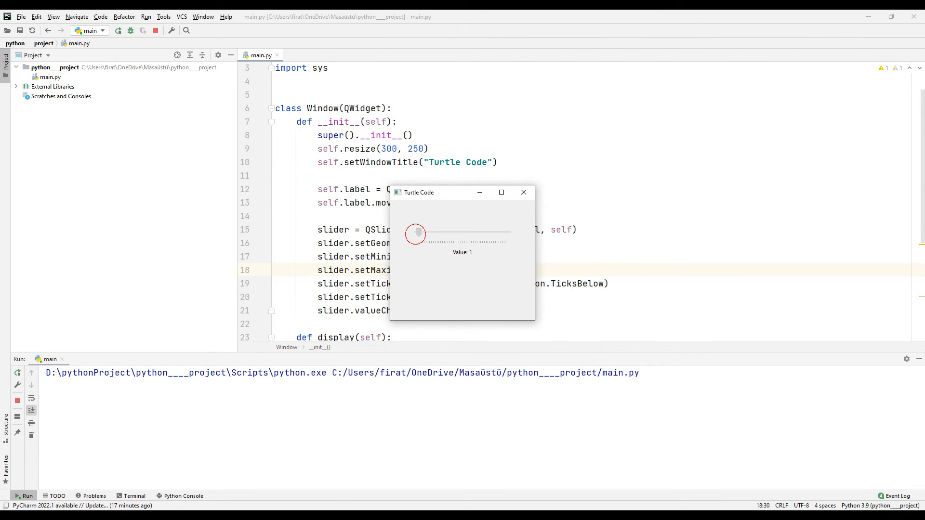